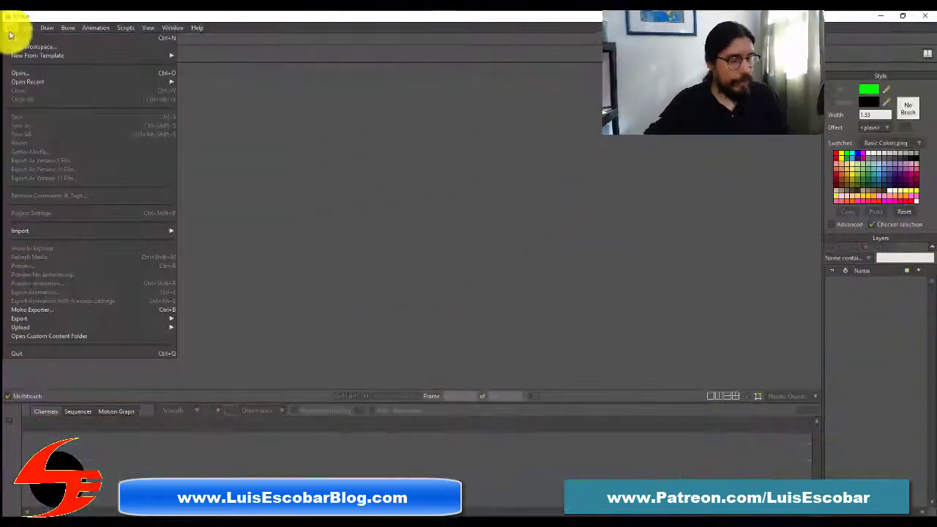
# - Create a new untitled Moho project with a blank canvas and one layer
pyautogui.click(22, 46)
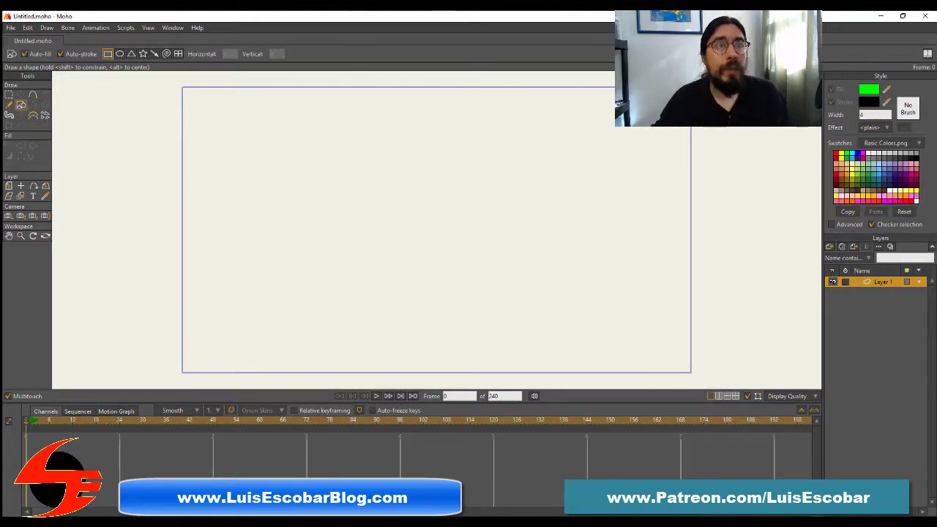
# - Change the Style panel fill colour to dark brown in the Color Picker
pyautogui.click(868, 89)
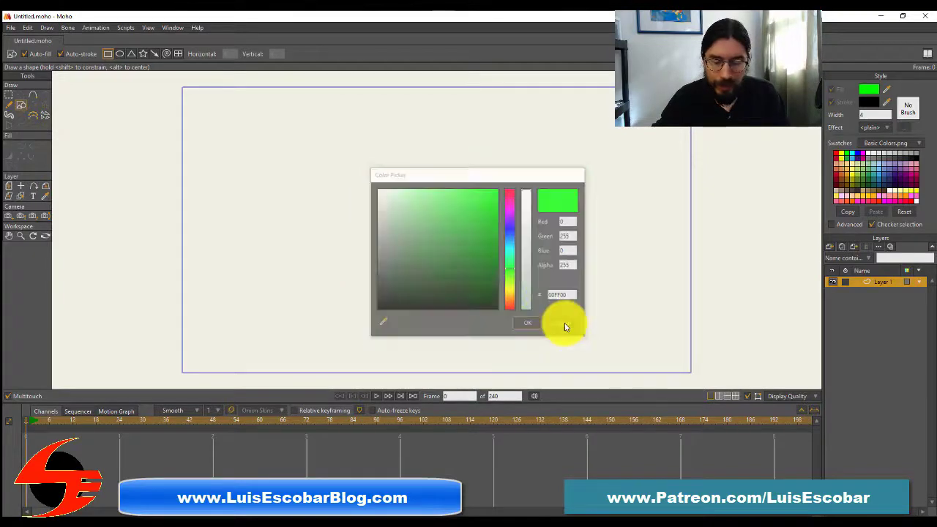
pyautogui.click(527, 322)
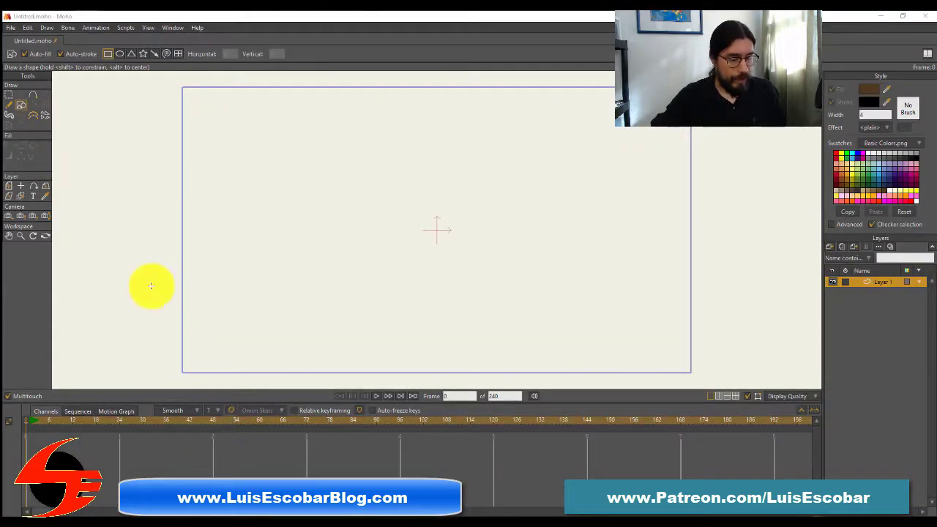
pyautogui.moveTo(150, 286); pyautogui.dragTo(753, 380)
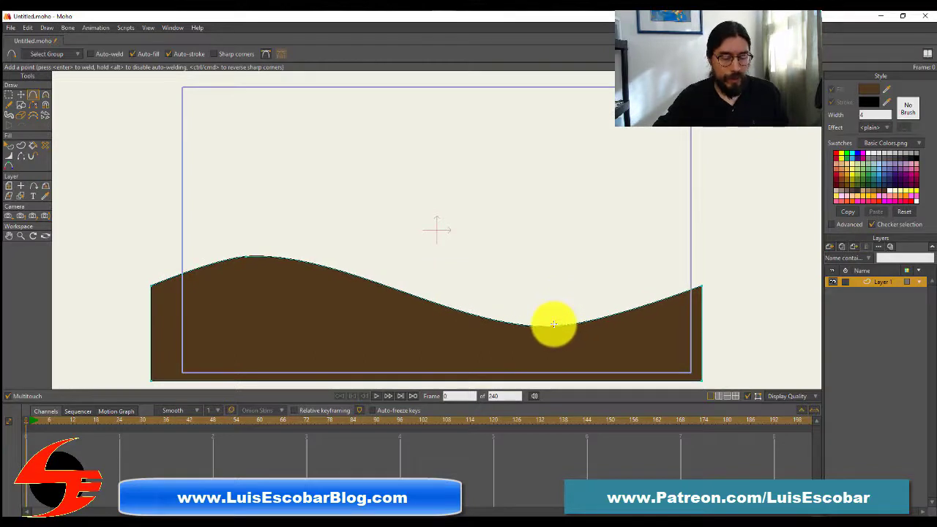
pyautogui.moveTo(652, 183)
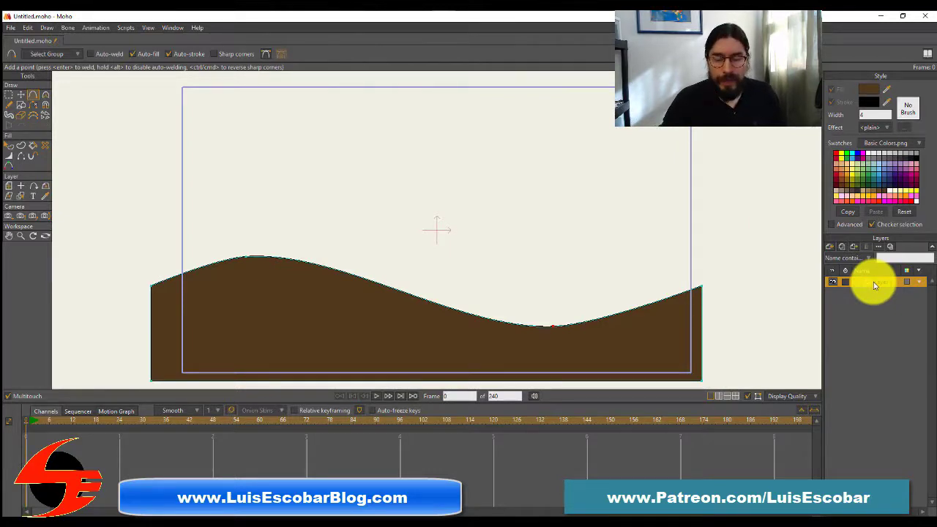
# - Rename Layer 1 to 'Hills' in its layer settings
pyautogui.doubleClick(874, 282)
pyautogui.write('Hills')
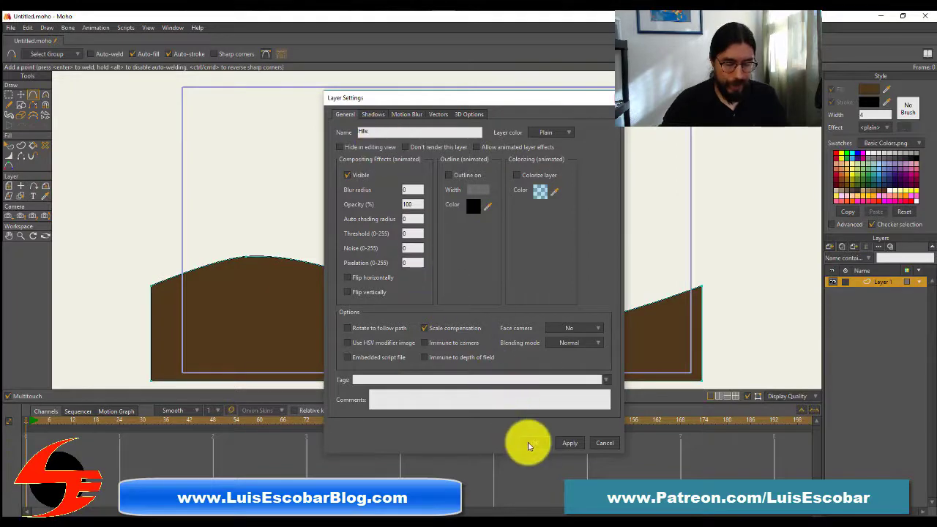
pyautogui.click(570, 443)
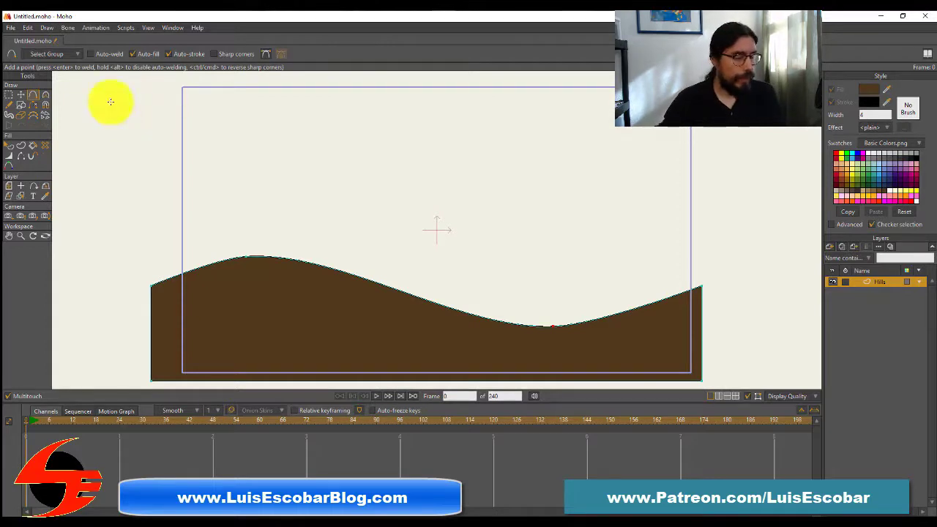
pyautogui.click(27, 27)
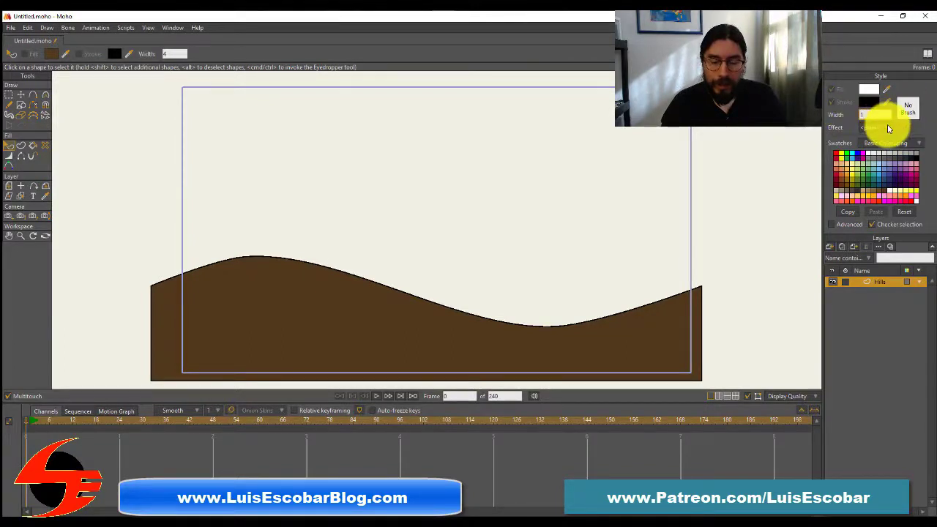
pyautogui.click(887, 127)
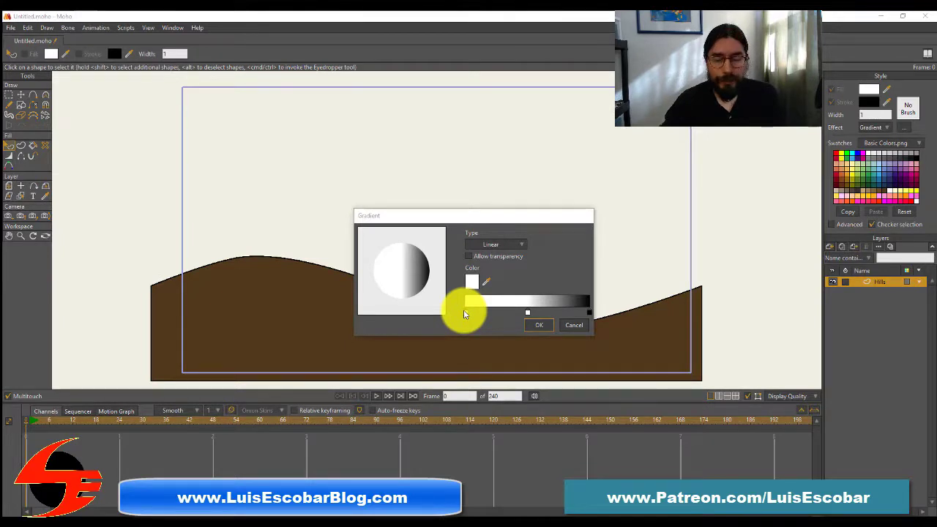
# - Open the Color Picker for the gradient's white start stop
pyautogui.click(472, 282)
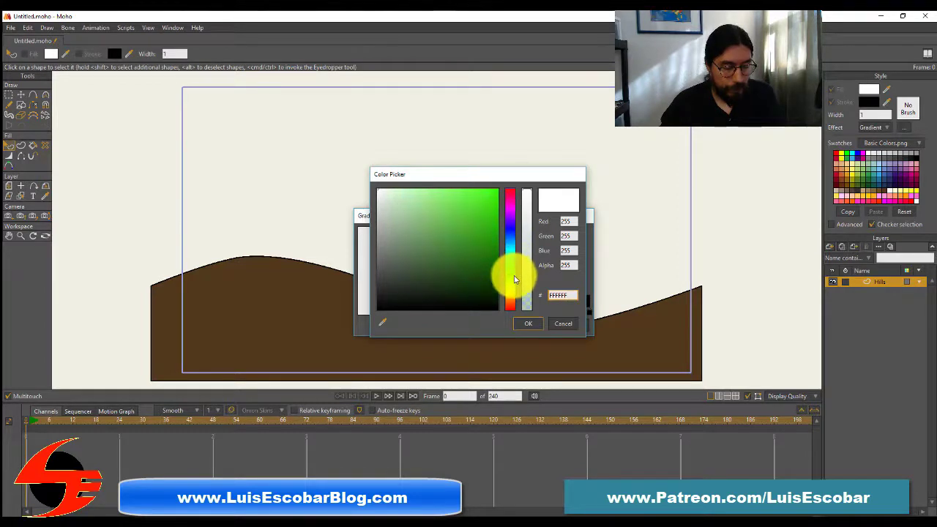
# - Change the gradient's start colour from white to a green shade
pyautogui.click(492, 247)
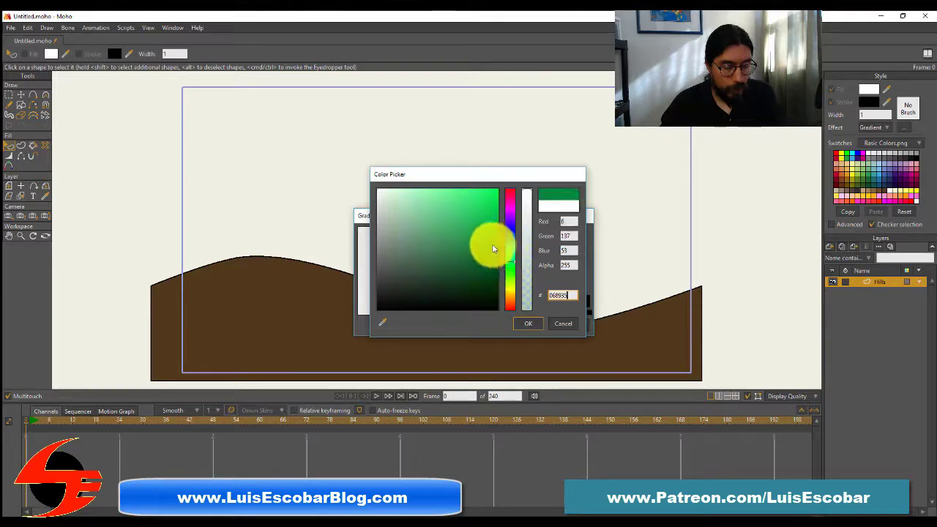
pyautogui.click(513, 269)
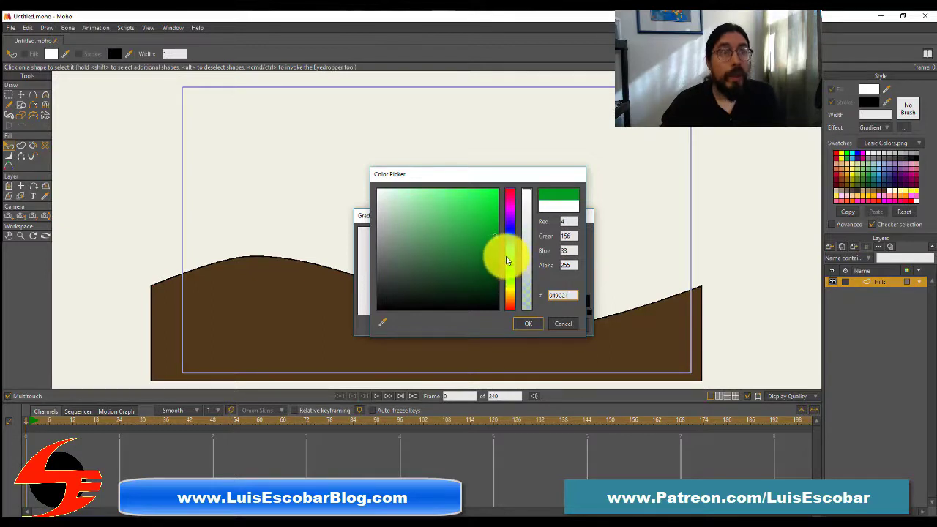
pyautogui.click(497, 240)
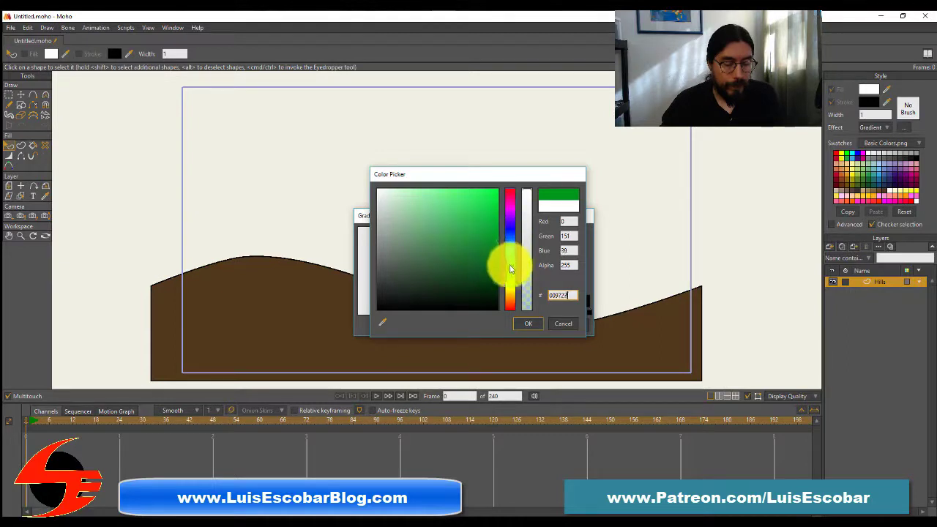
pyautogui.click(499, 251)
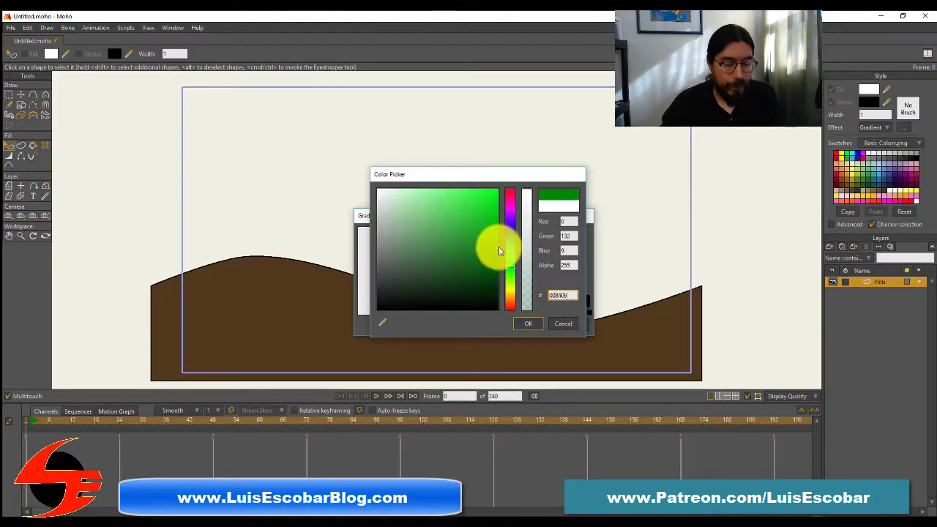
pyautogui.click(528, 324)
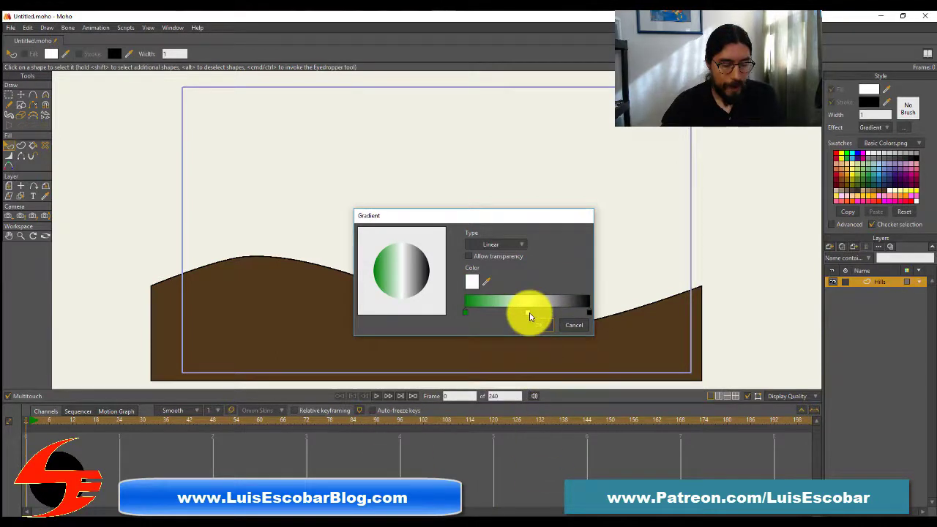
# - Set the second gradient stop to dark green (#006607)
pyautogui.click(472, 281)
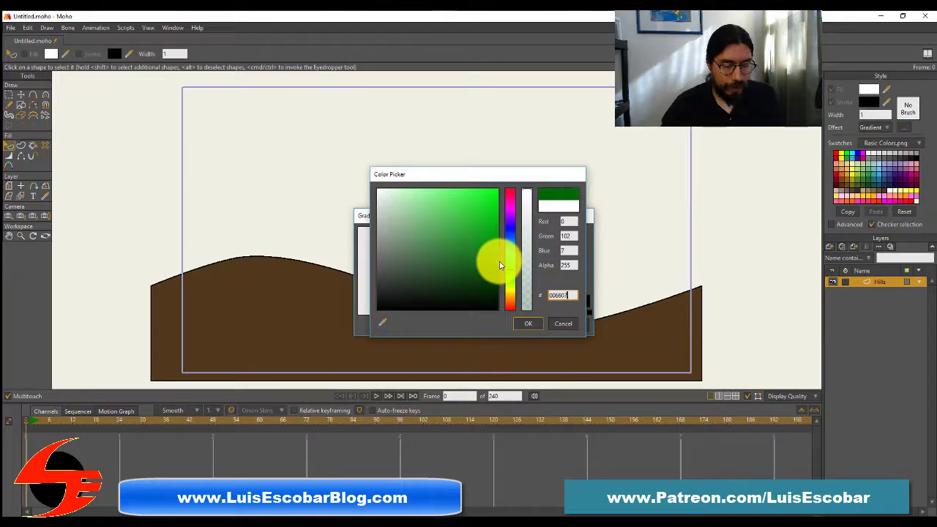
pyautogui.click(527, 324)
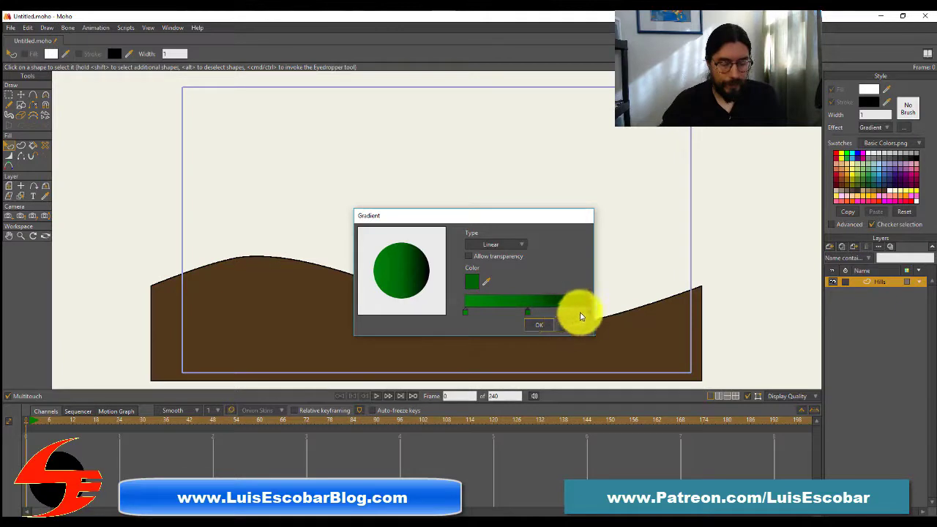
# - Set the right gradient stop to dark brown (hex 381500) and close the gradient settings
pyautogui.click(477, 281)
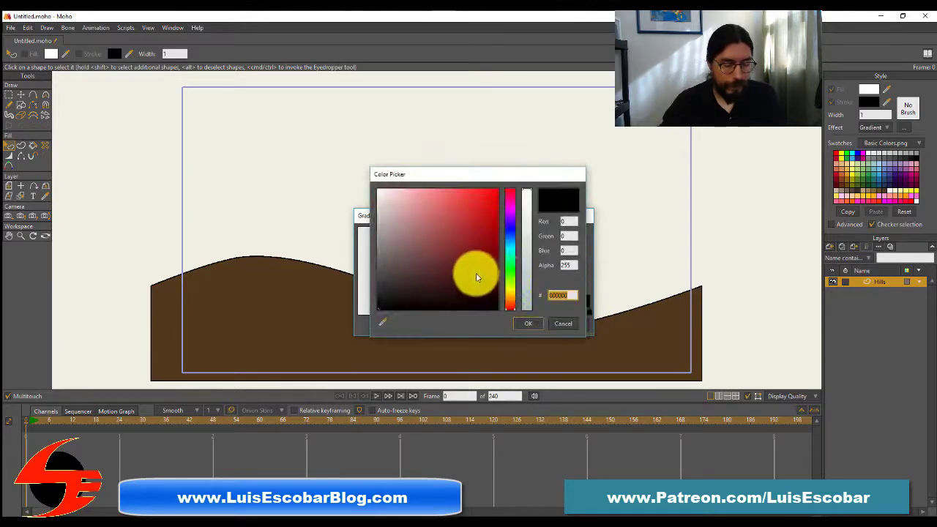
pyautogui.click(513, 199)
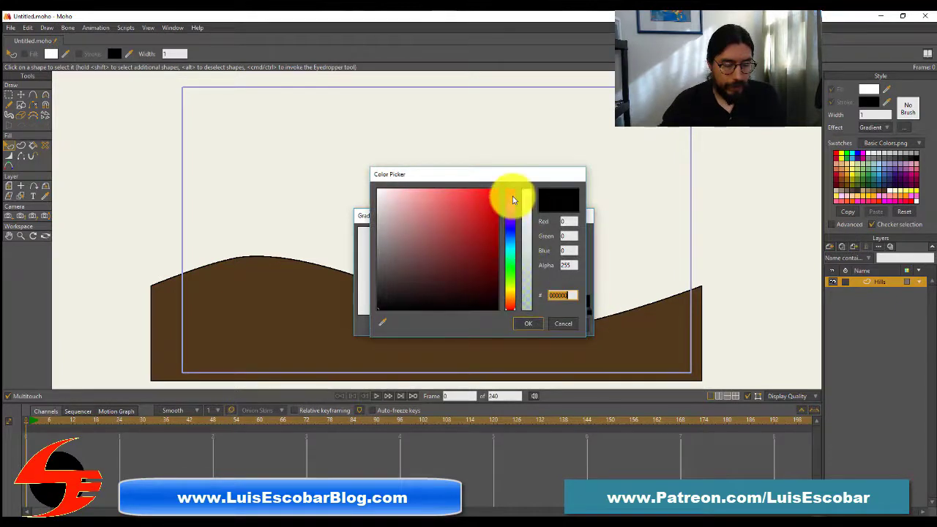
pyautogui.moveTo(512, 197); pyautogui.dragTo(510, 292)
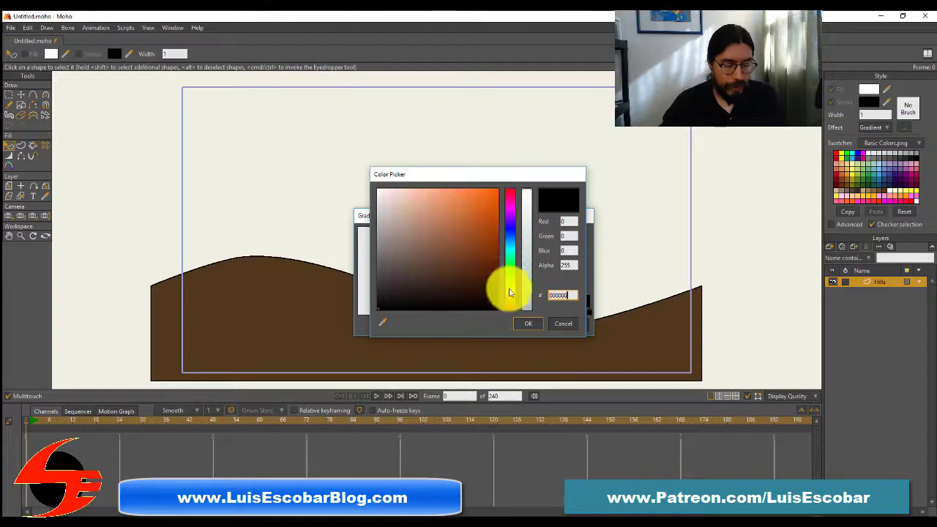
pyautogui.click(505, 271)
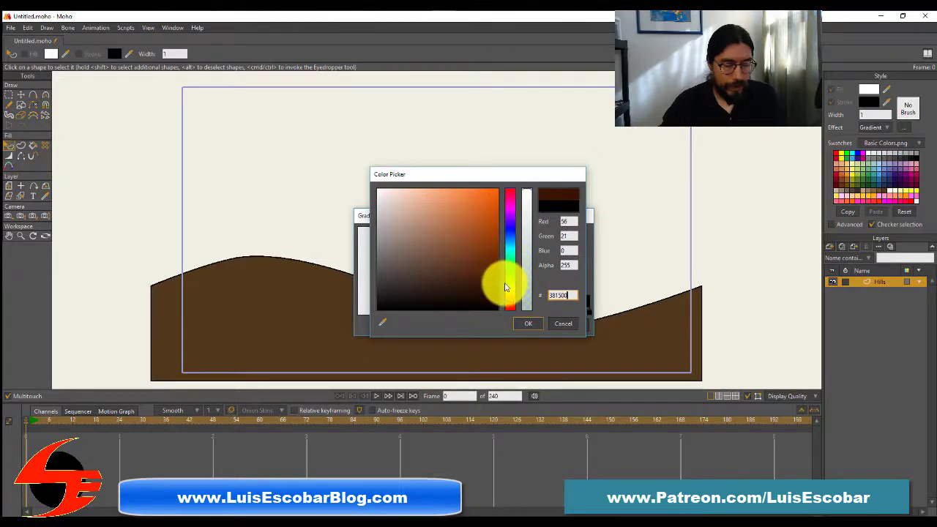
pyautogui.click(528, 323)
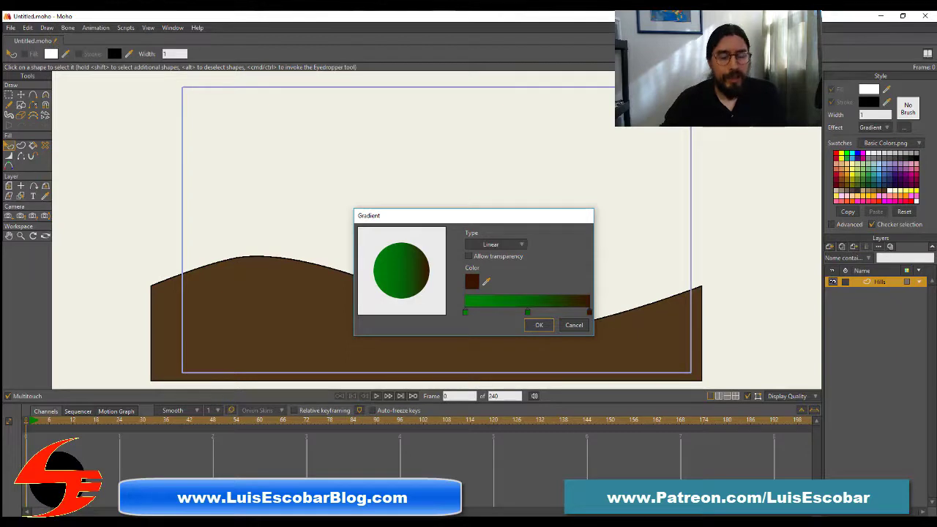
pyautogui.click(539, 325)
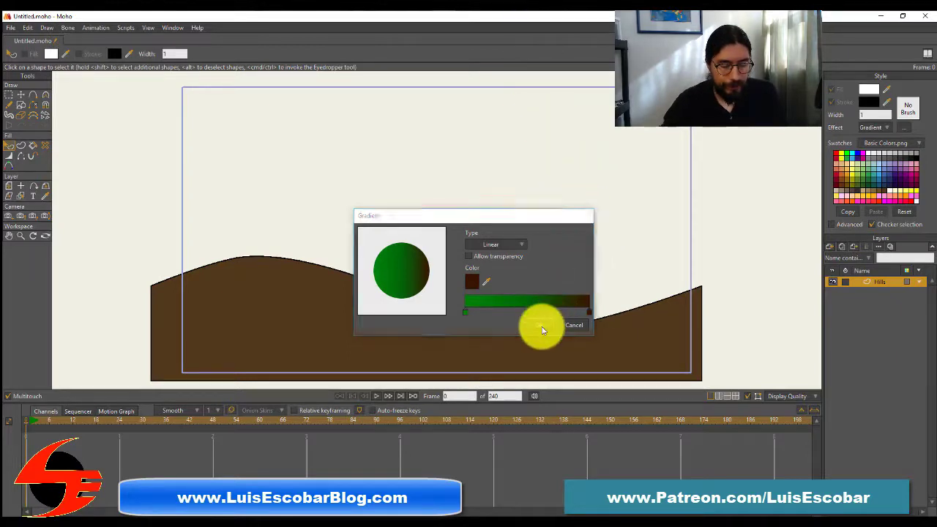
pyautogui.click(575, 324)
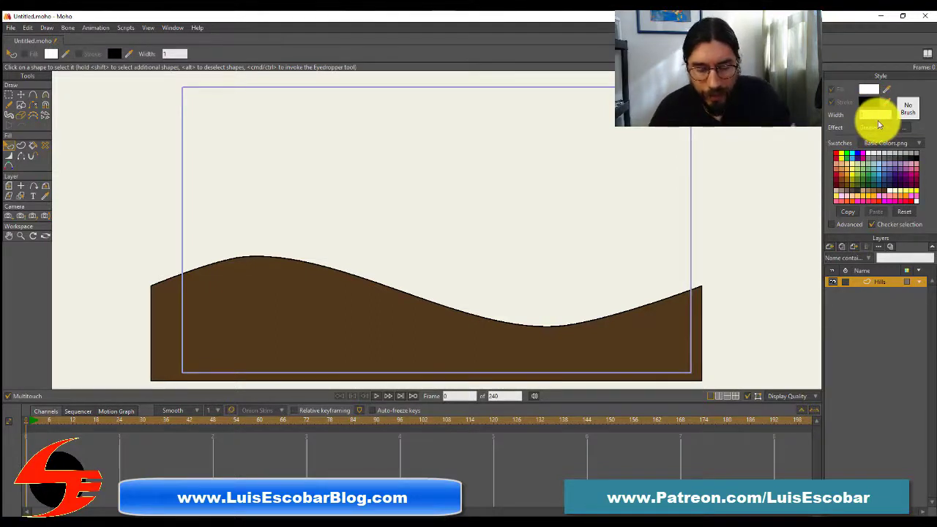
pyautogui.click(874, 127)
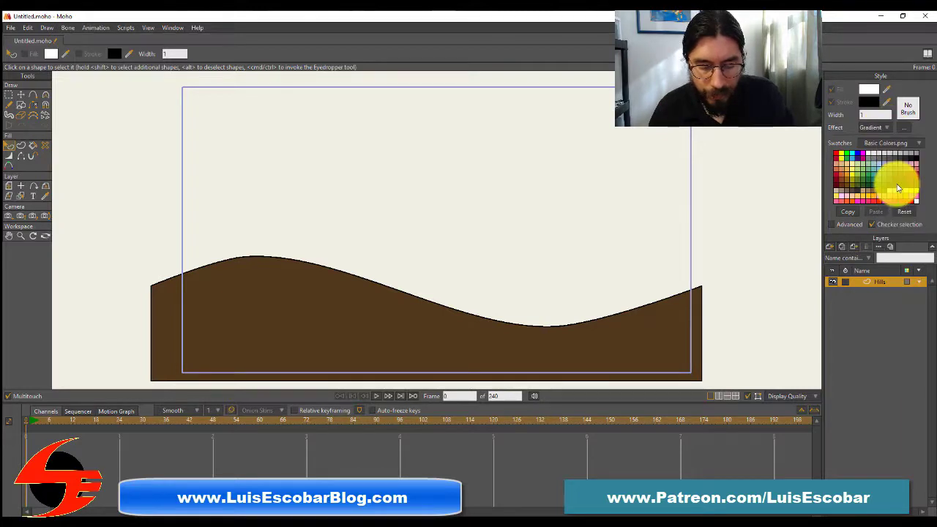
pyautogui.click(887, 127)
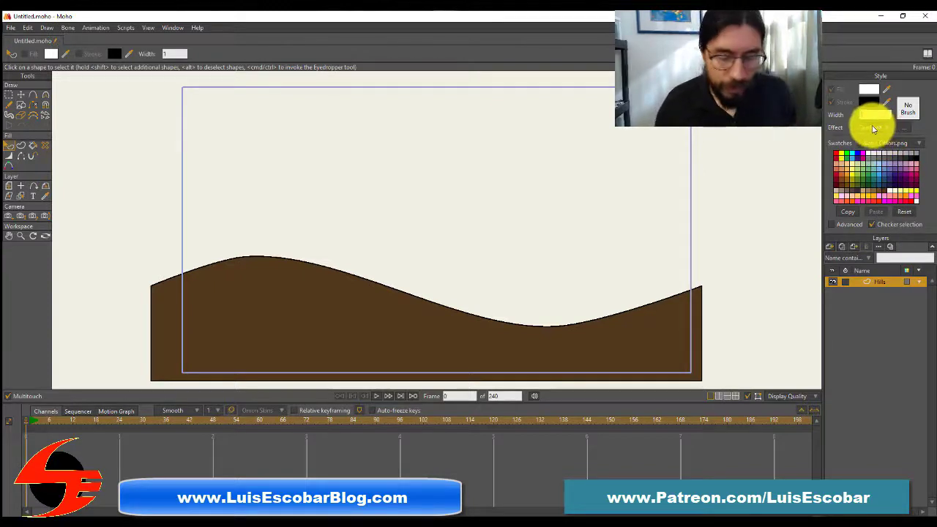
pyautogui.click(887, 128)
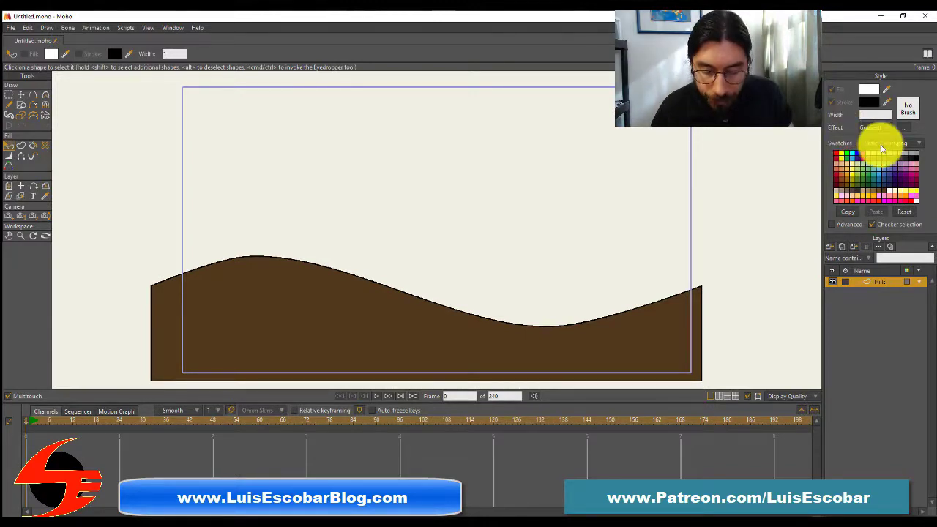
pyautogui.click(918, 143)
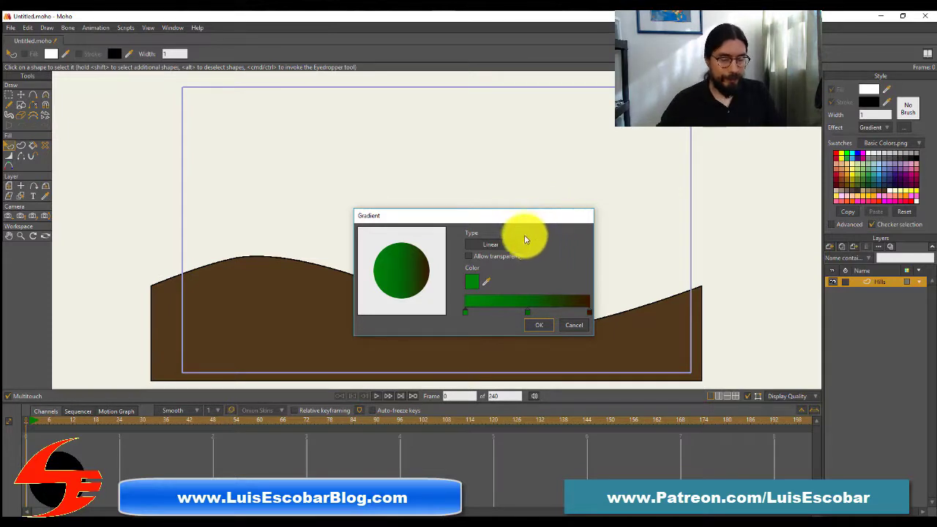
pyautogui.moveTo(521, 245)
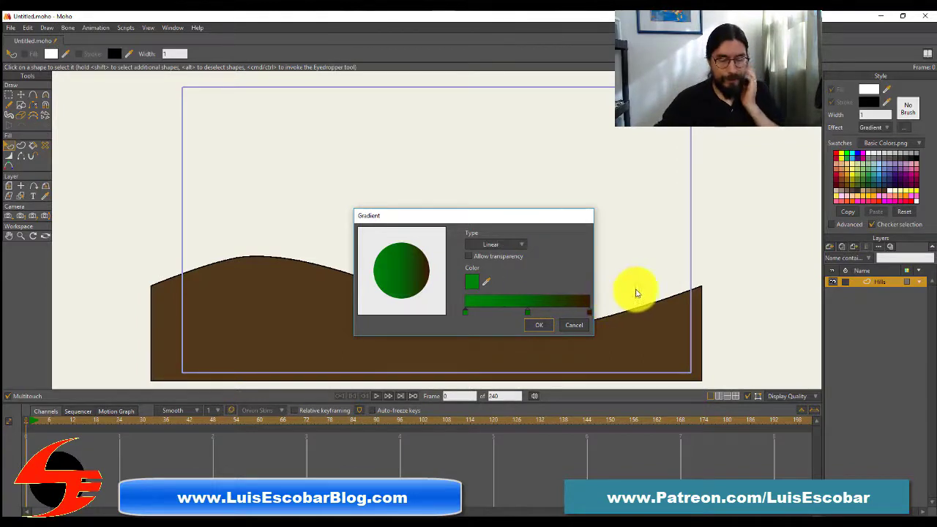
# - Dismiss the Gradient dialog, leaving the hills shape a solid brown fill
pyautogui.click(574, 325)
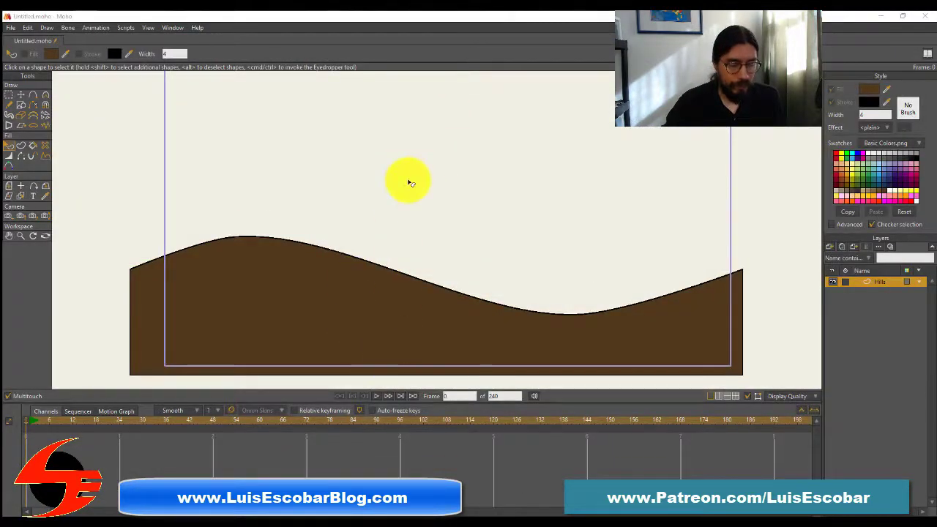
# - Open the gradient settings and cancel them without applying changes
pyautogui.click(883, 126)
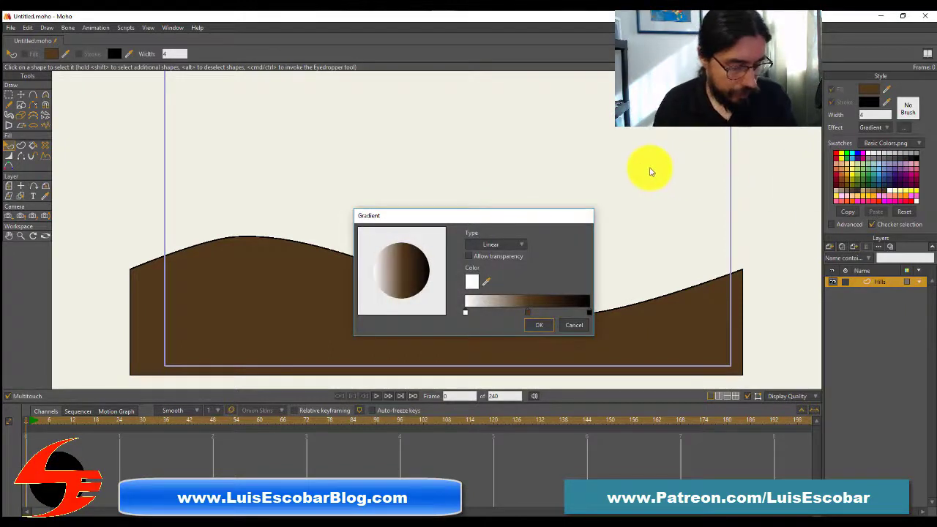
pyautogui.moveTo(564, 324)
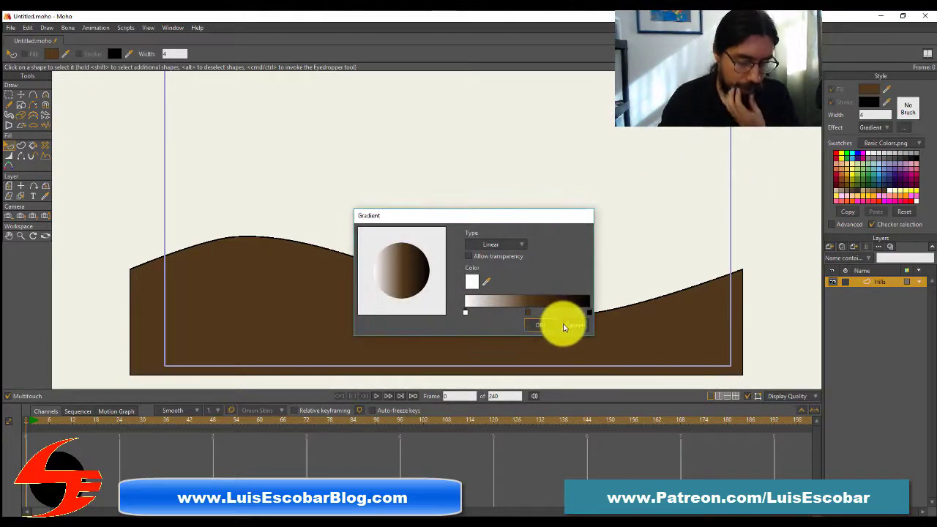
pyautogui.click(539, 324)
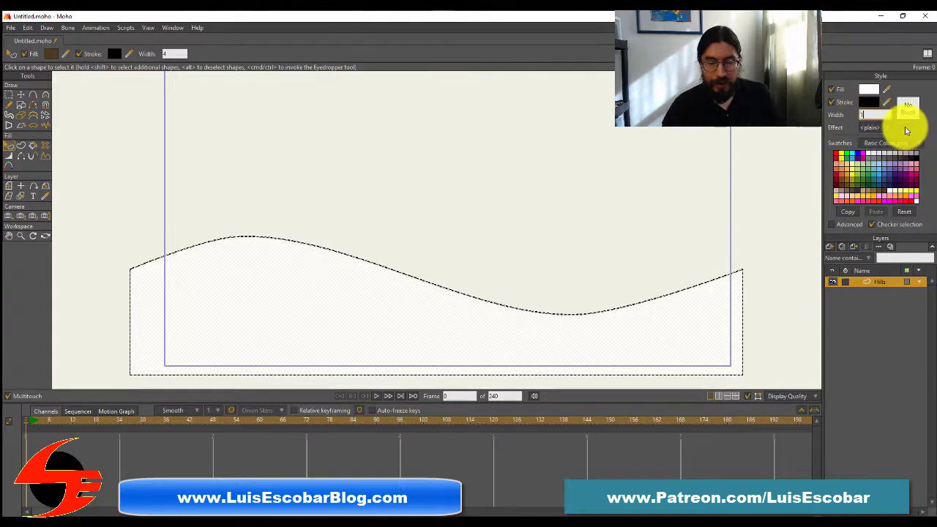
# - Give the hills fill a gradient effect with a green start colour
pyautogui.click(871, 128)
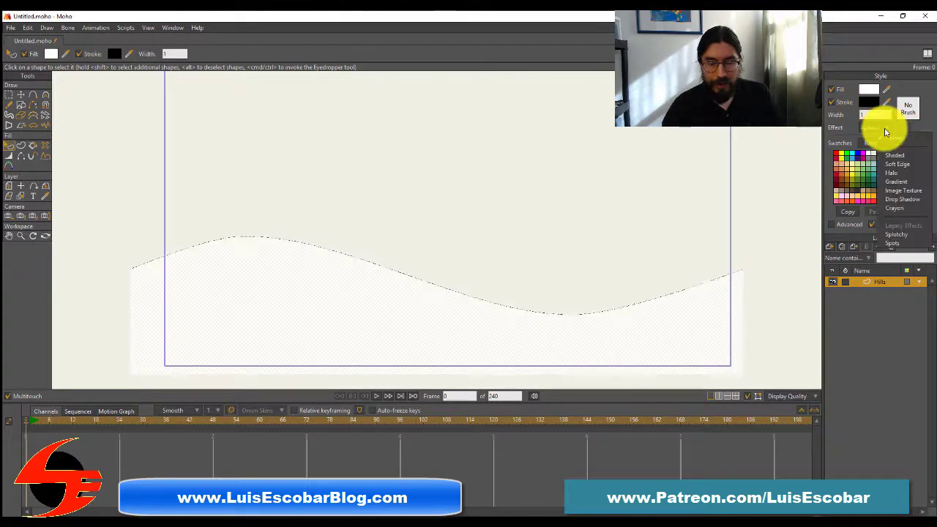
pyautogui.click(896, 181)
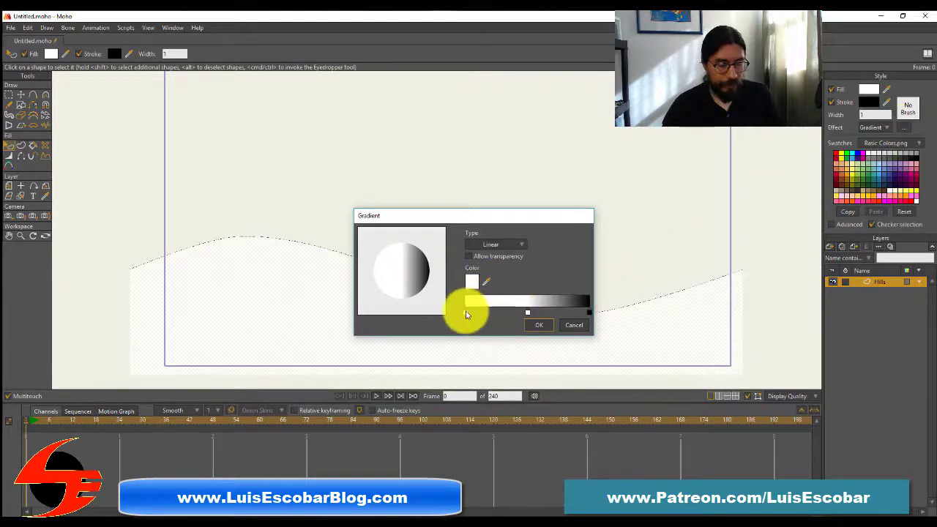
pyautogui.click(473, 281)
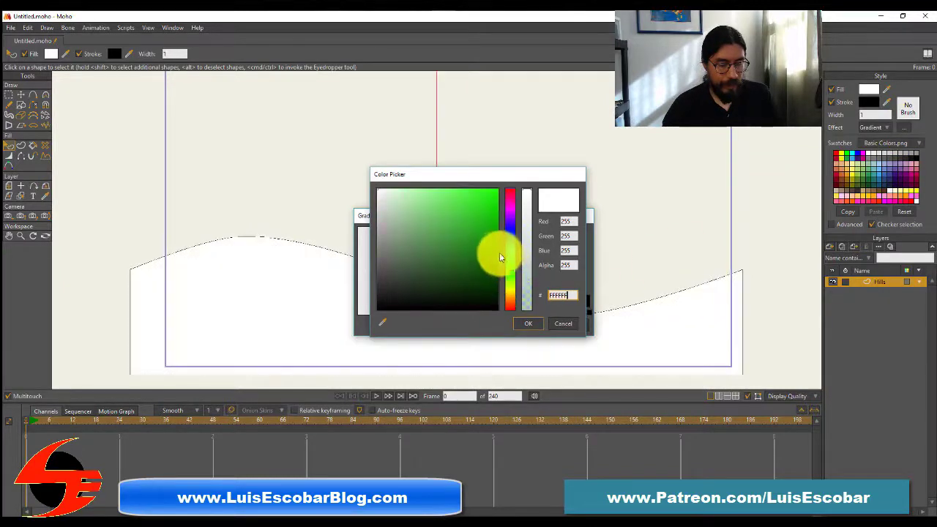
pyautogui.click(496, 254)
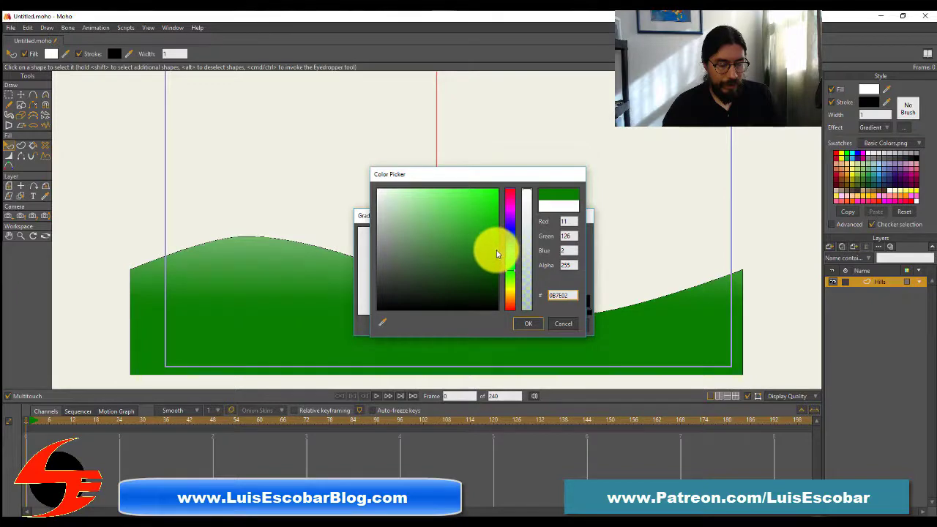
pyautogui.click(515, 275)
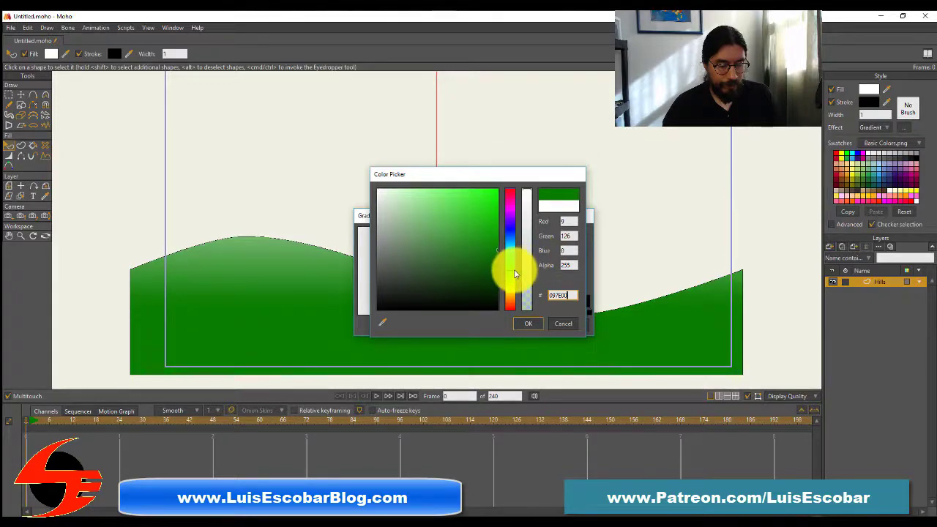
pyautogui.click(502, 251)
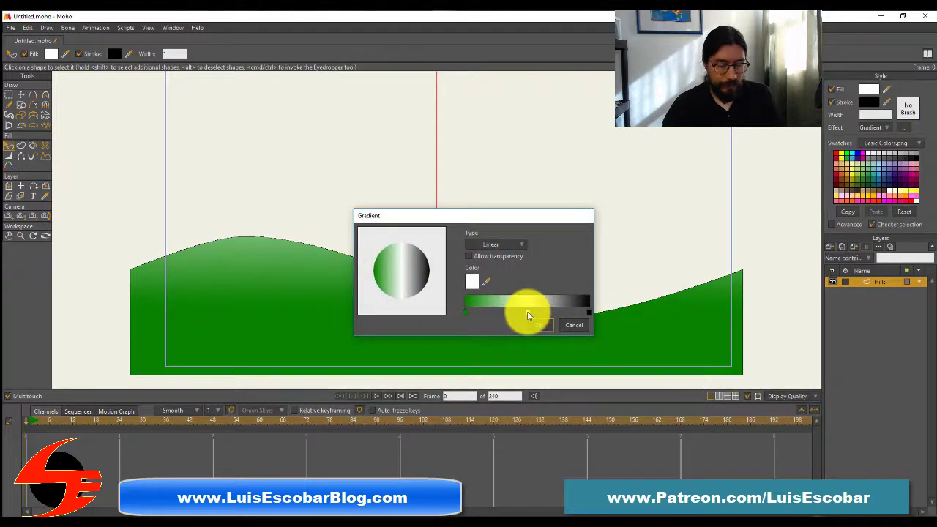
# - Set the middle stop to dark green and the end to dark brown (50,18,0), then apply
pyautogui.click(471, 282)
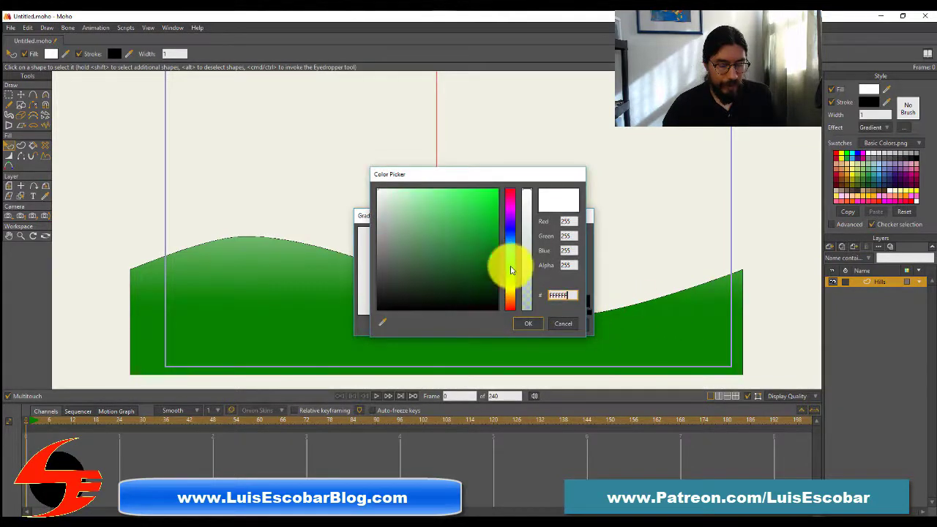
pyautogui.click(503, 284)
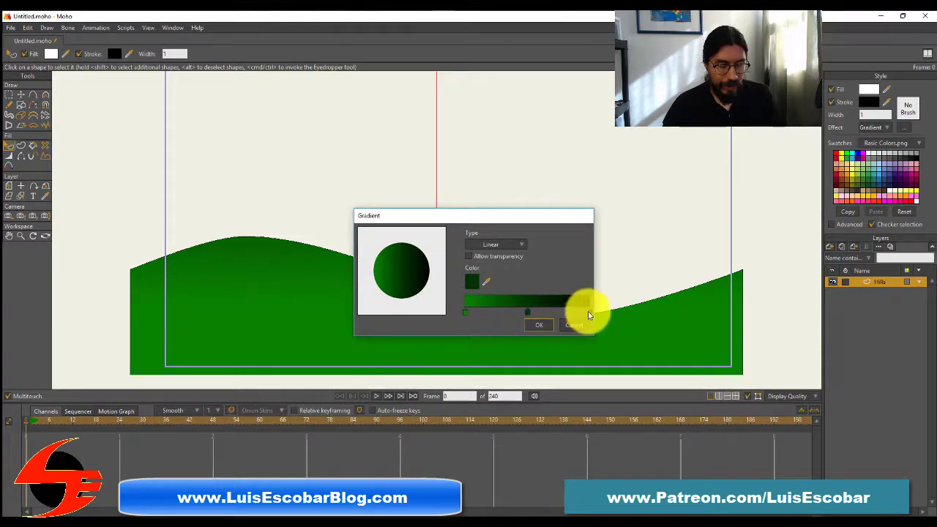
pyautogui.click(484, 283)
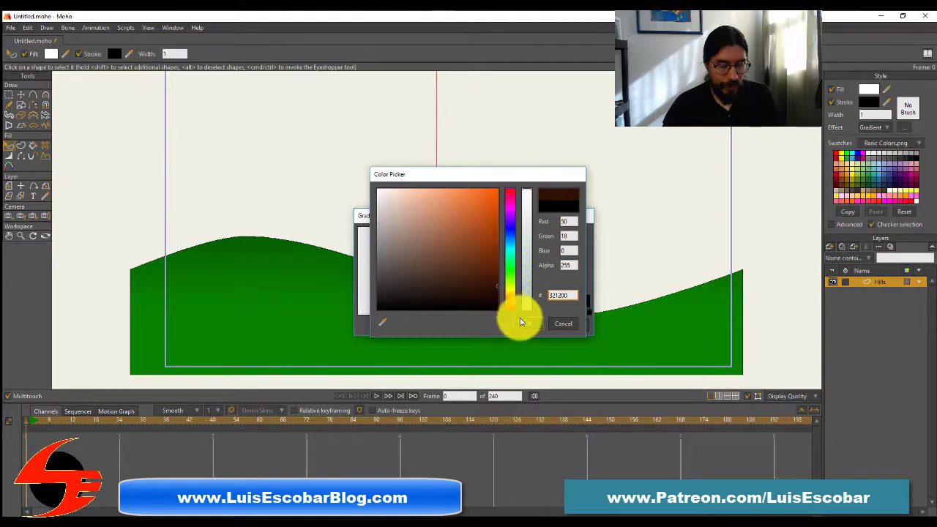
pyautogui.click(535, 324)
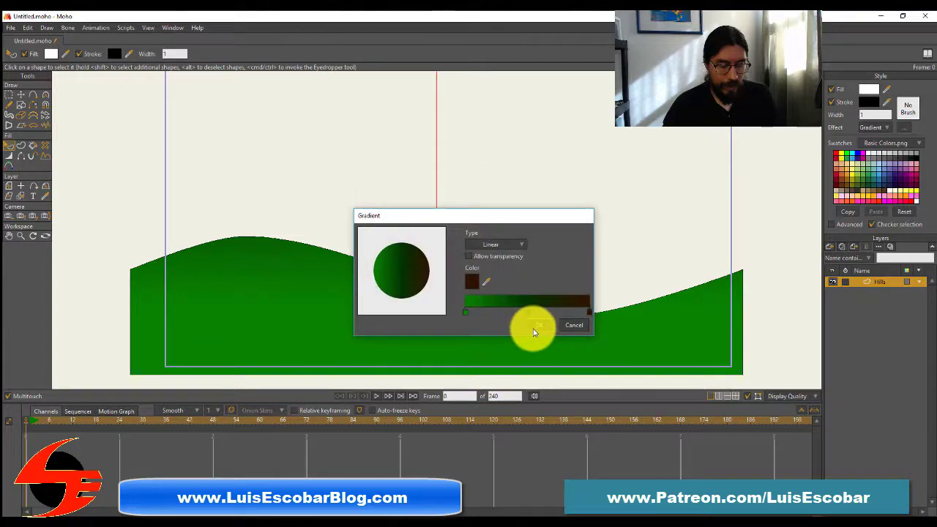
pyautogui.click(538, 325)
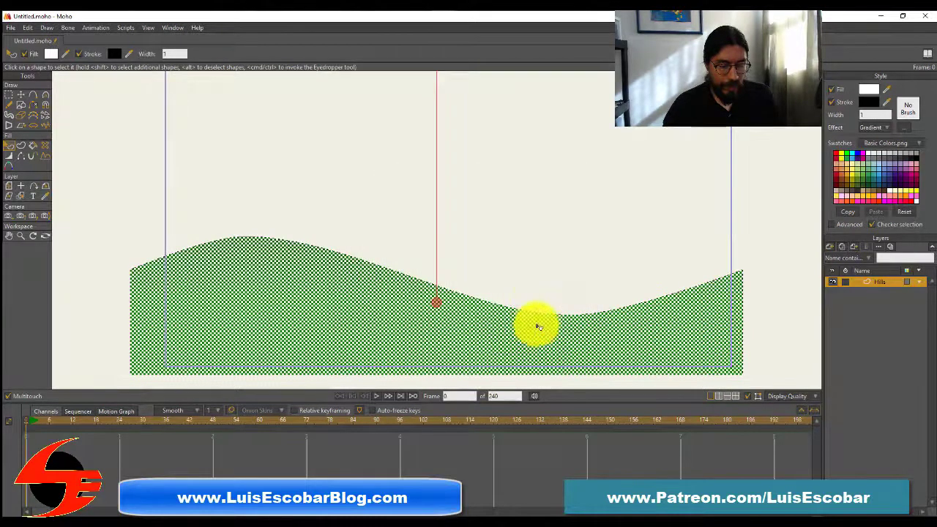
# - Reposition the hills gradient handles so deep green sits upper left and dark brown lower right
pyautogui.moveTo(538, 326); pyautogui.dragTo(428, 189)
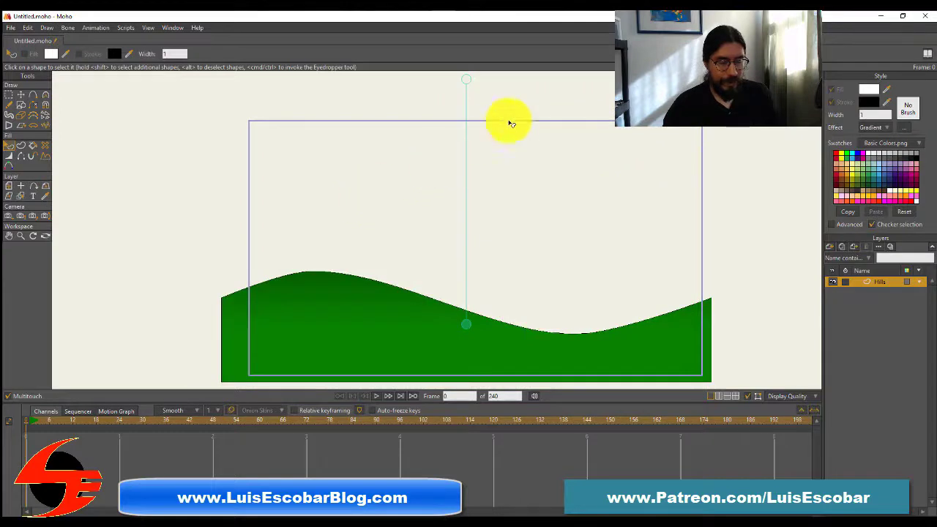
pyautogui.moveTo(509, 122); pyautogui.dragTo(472, 223)
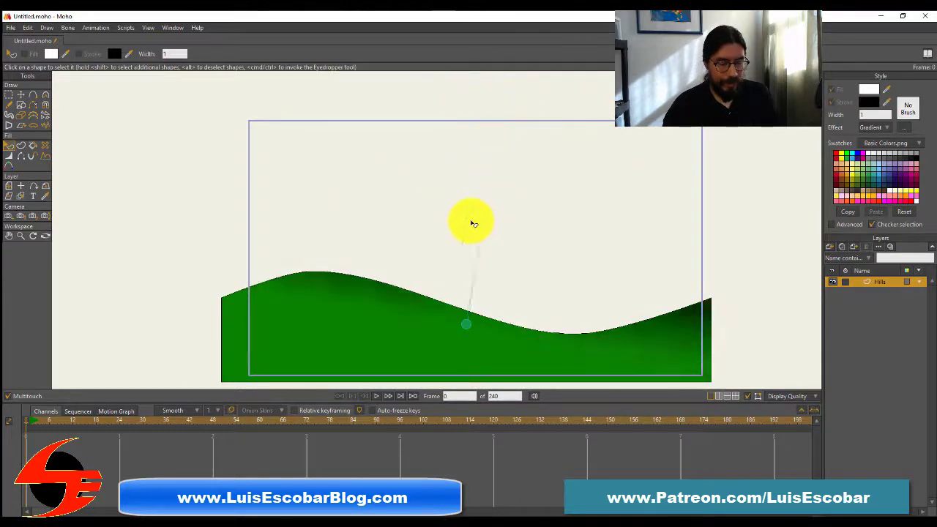
pyautogui.moveTo(472, 223); pyautogui.dragTo(605, 306)
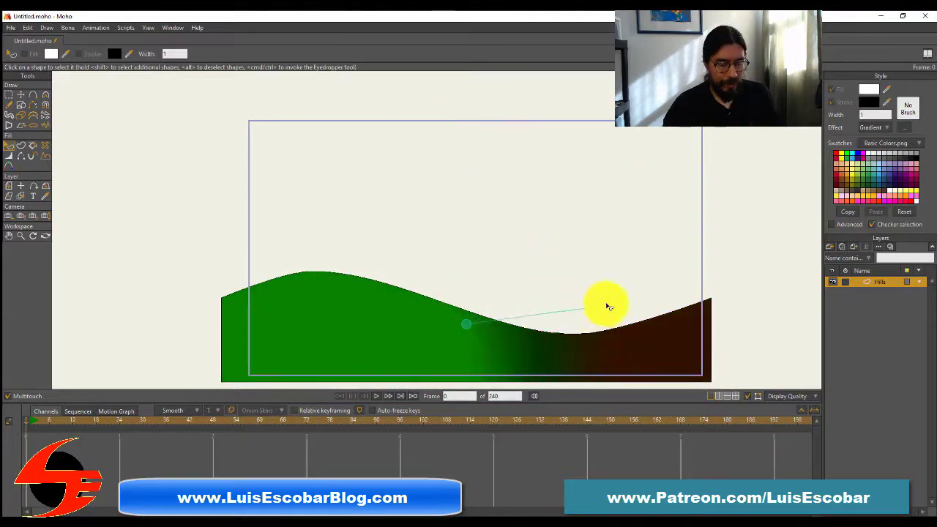
pyautogui.moveTo(606, 305); pyautogui.dragTo(547, 258)
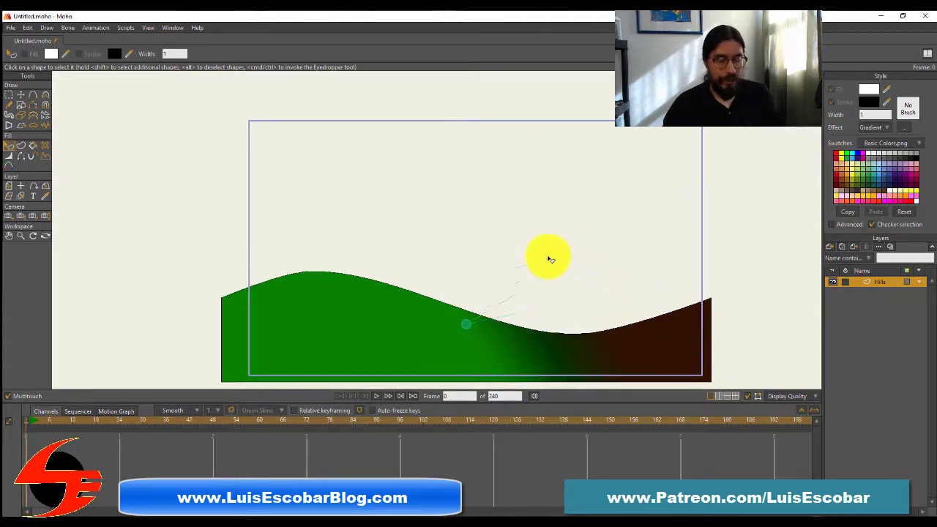
pyautogui.moveTo(548, 256); pyautogui.dragTo(549, 311)
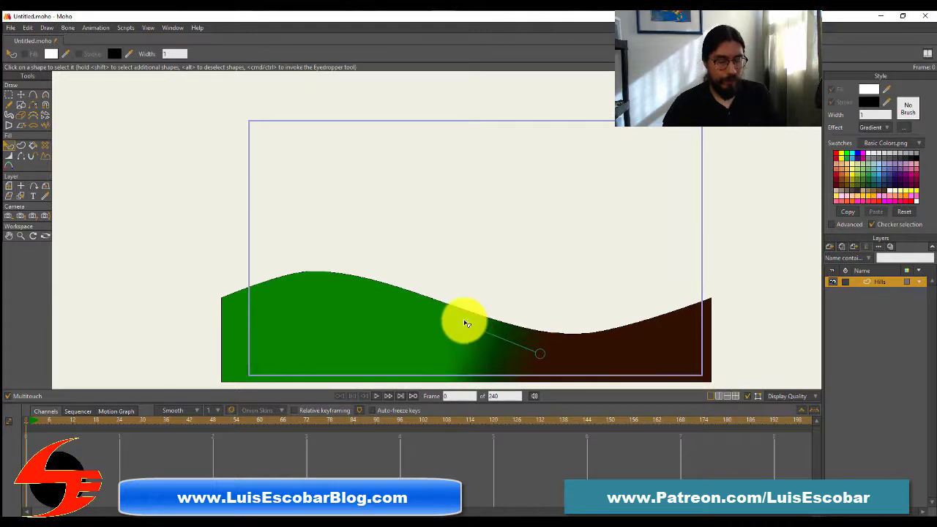
pyautogui.moveTo(465, 322); pyautogui.dragTo(539, 311)
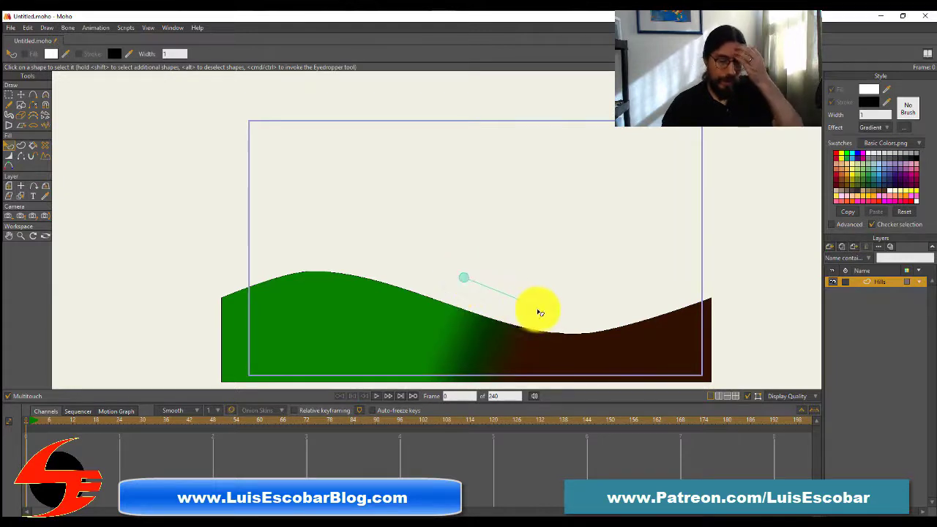
pyautogui.moveTo(538, 311); pyautogui.dragTo(530, 356)
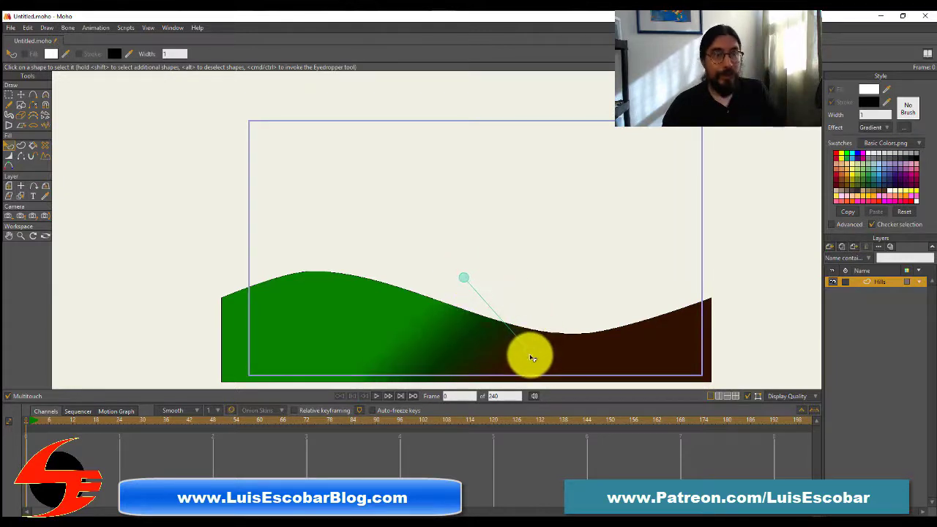
pyautogui.moveTo(531, 355); pyautogui.dragTo(468, 270)
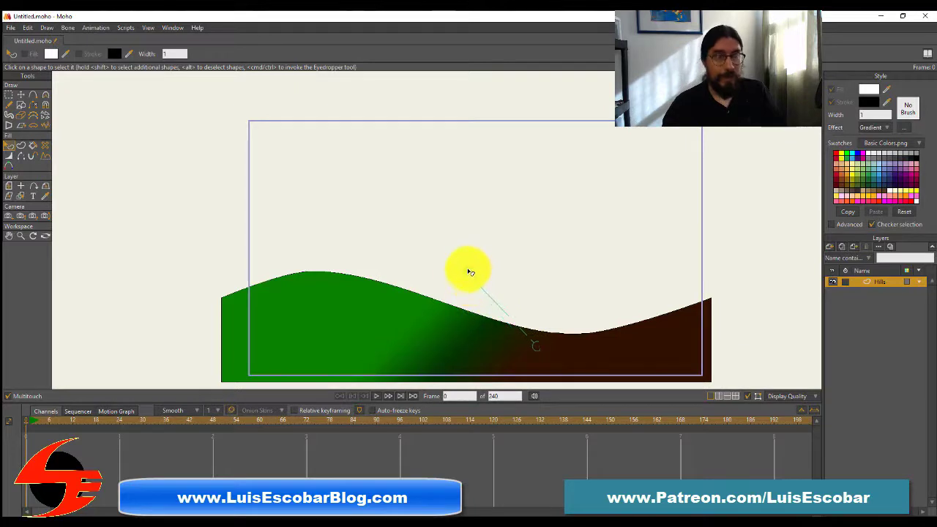
pyautogui.moveTo(469, 271); pyautogui.dragTo(515, 331)
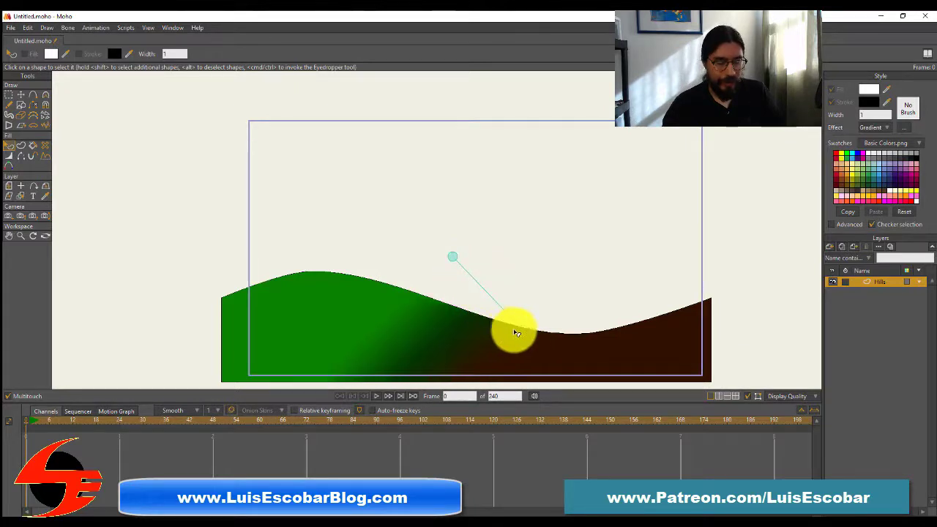
pyautogui.moveTo(514, 330); pyautogui.dragTo(506, 355)
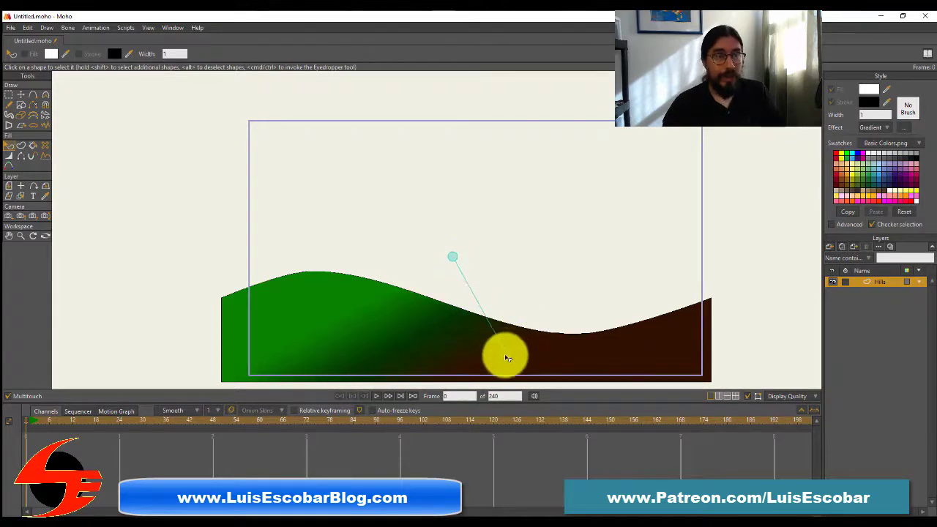
pyautogui.moveTo(505, 357); pyautogui.dragTo(458, 261)
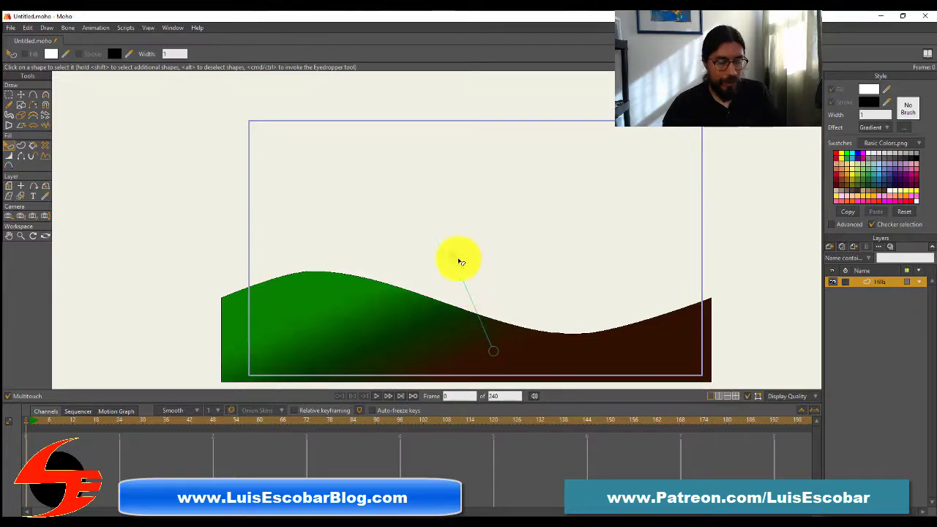
pyautogui.moveTo(459, 260); pyautogui.dragTo(485, 261)
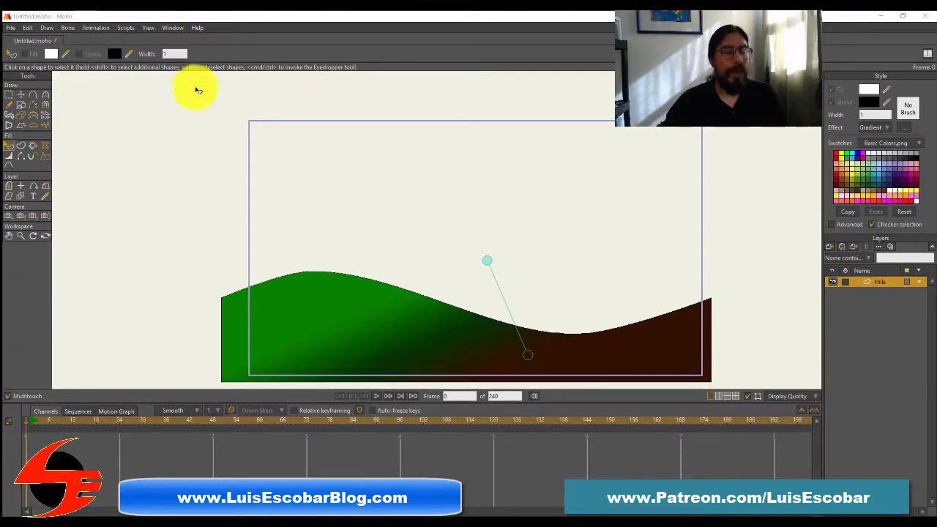
# - Save the project under the new file name 'Hills' via Save As
pyautogui.click(9, 27)
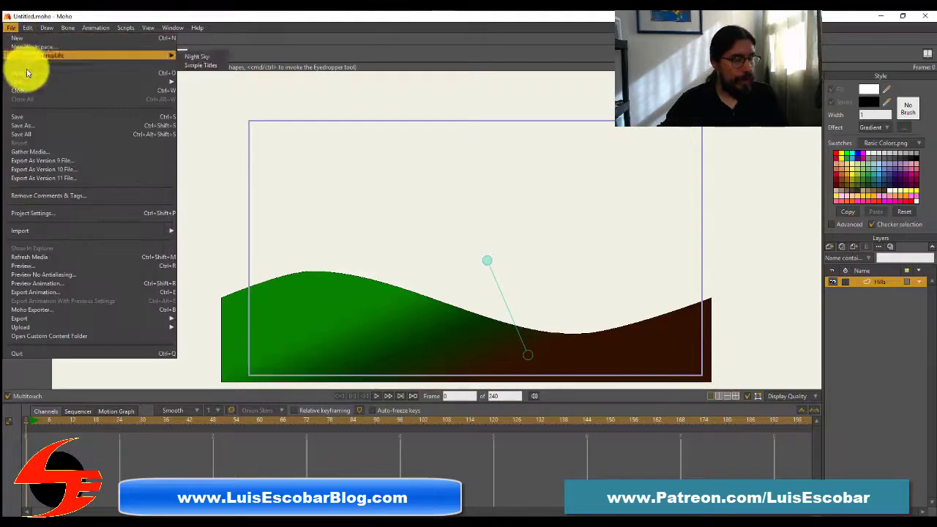
pyautogui.click(22, 125)
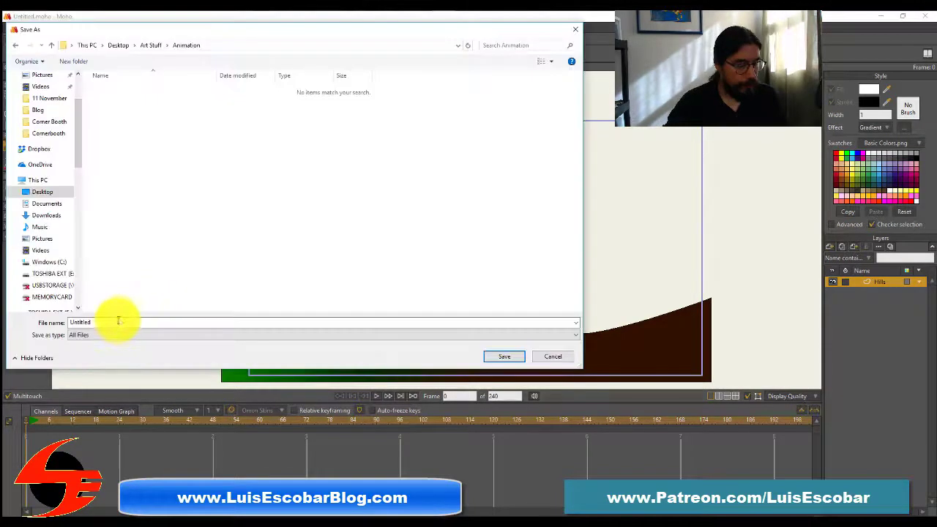
pyautogui.doubleClick(81, 322)
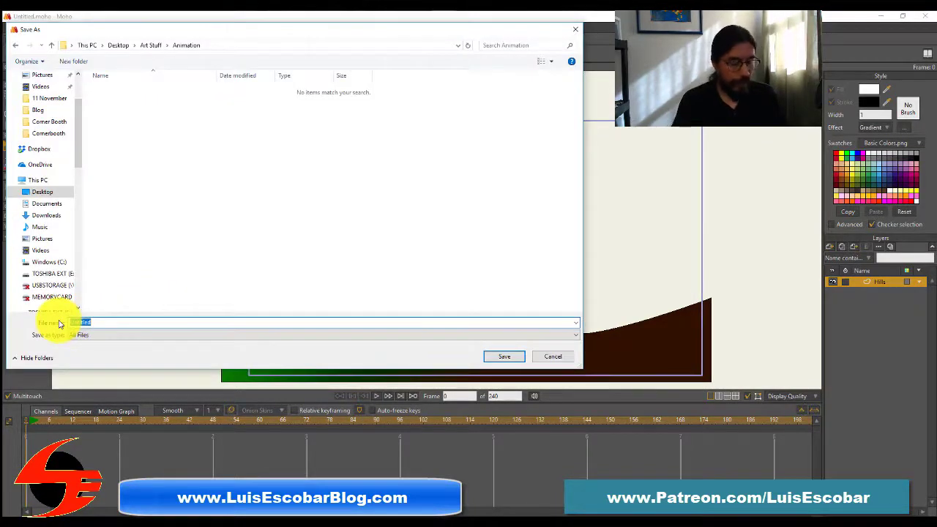
pyautogui.write('Hills')
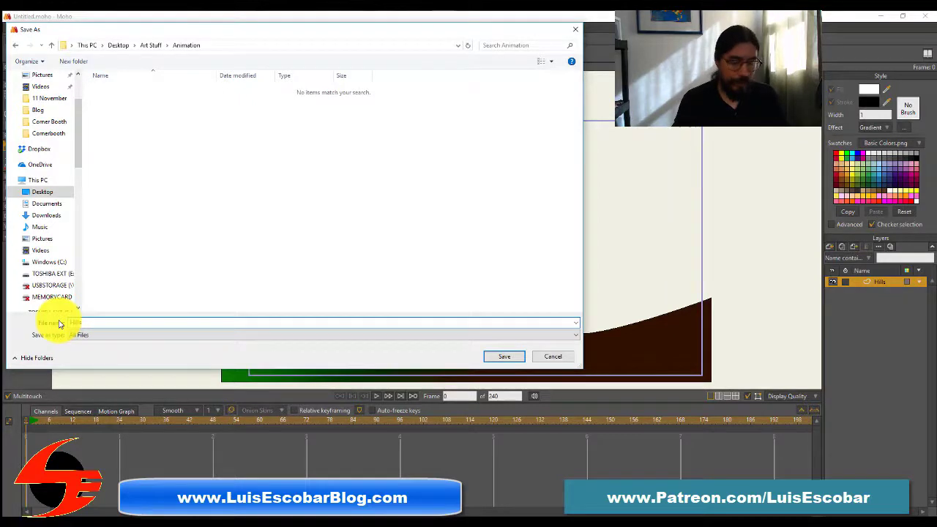
pyautogui.click(504, 356)
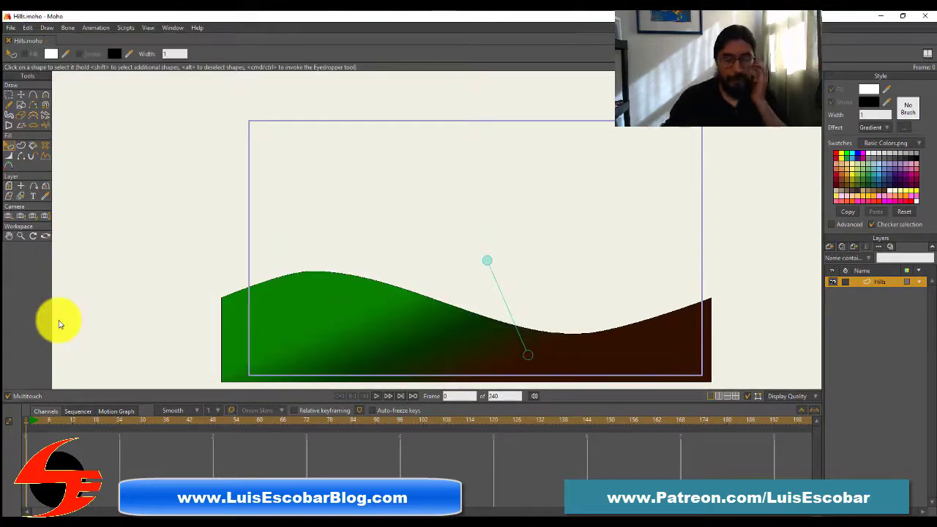